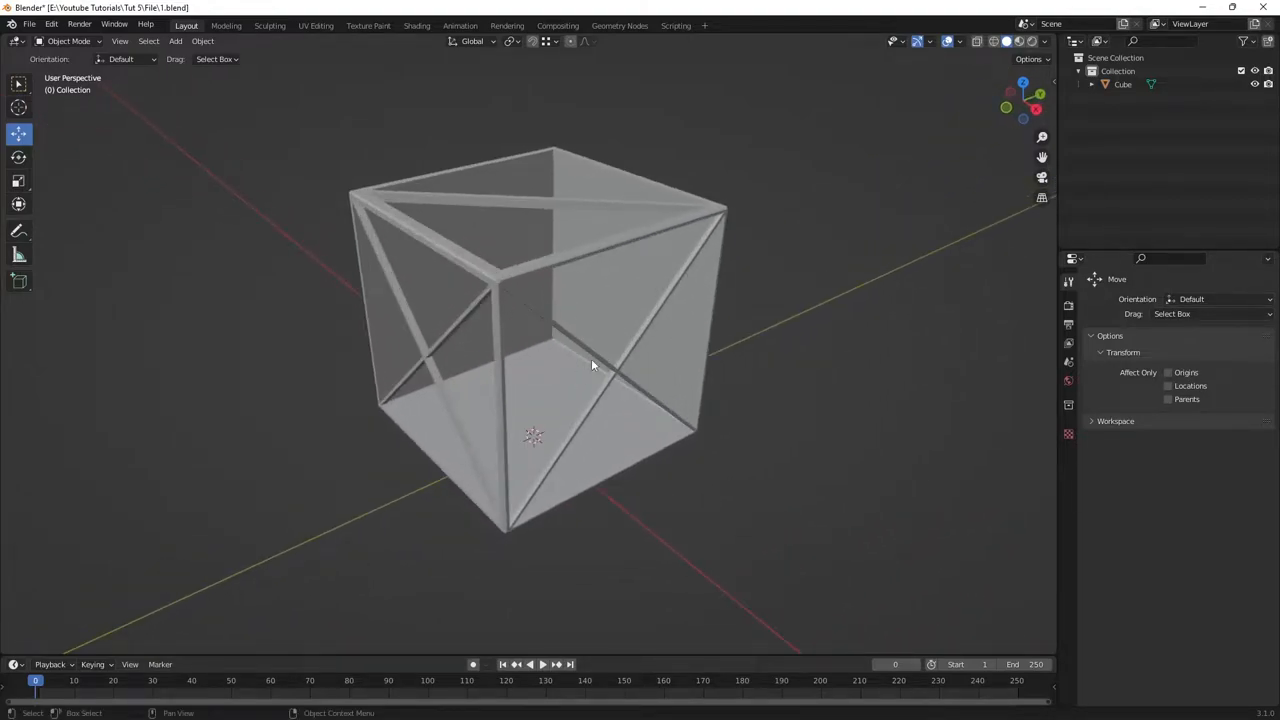
# - Add a second plain cube to the scene beside the finished truss cube
pyautogui.scroll(-3)
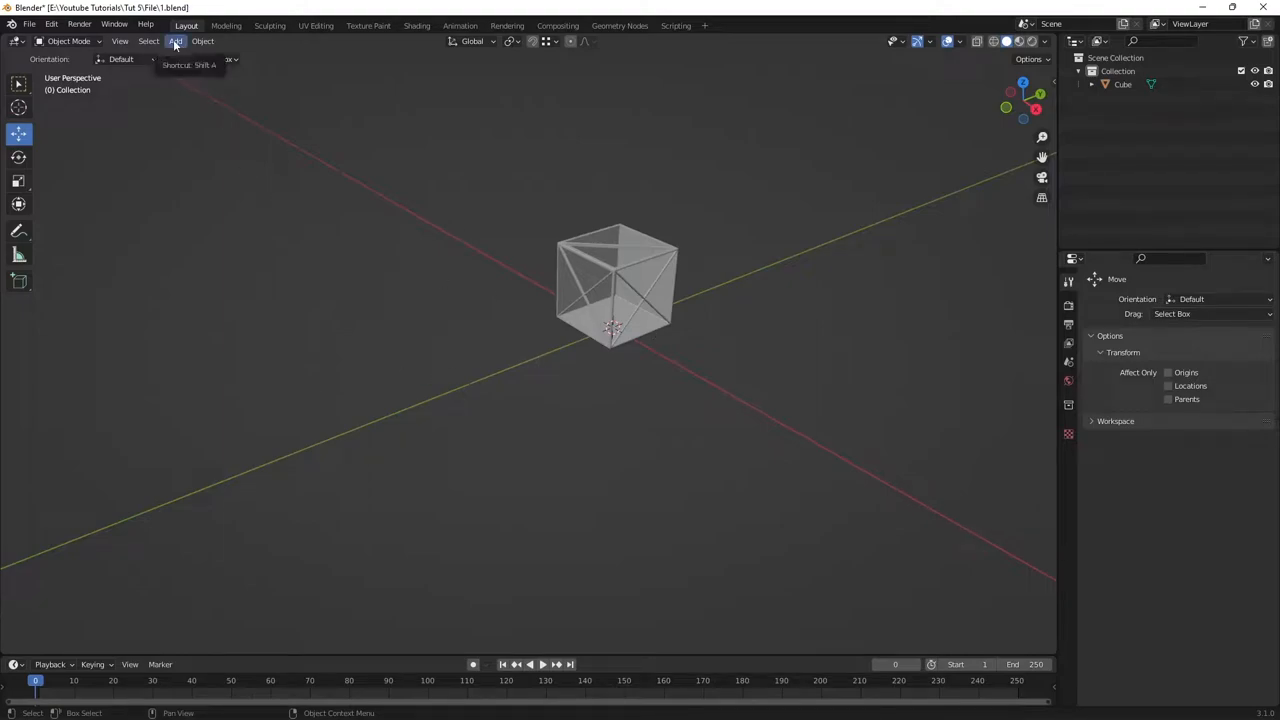
pyautogui.click(176, 40)
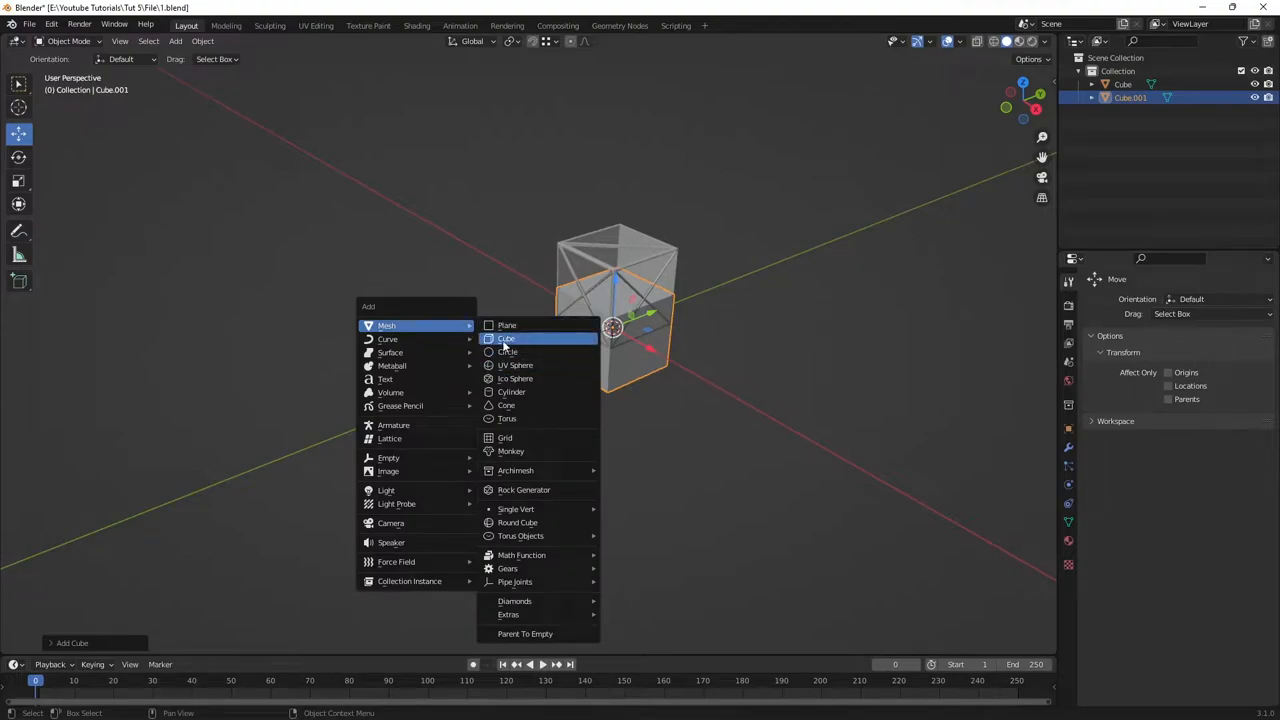
pyautogui.click(506, 338)
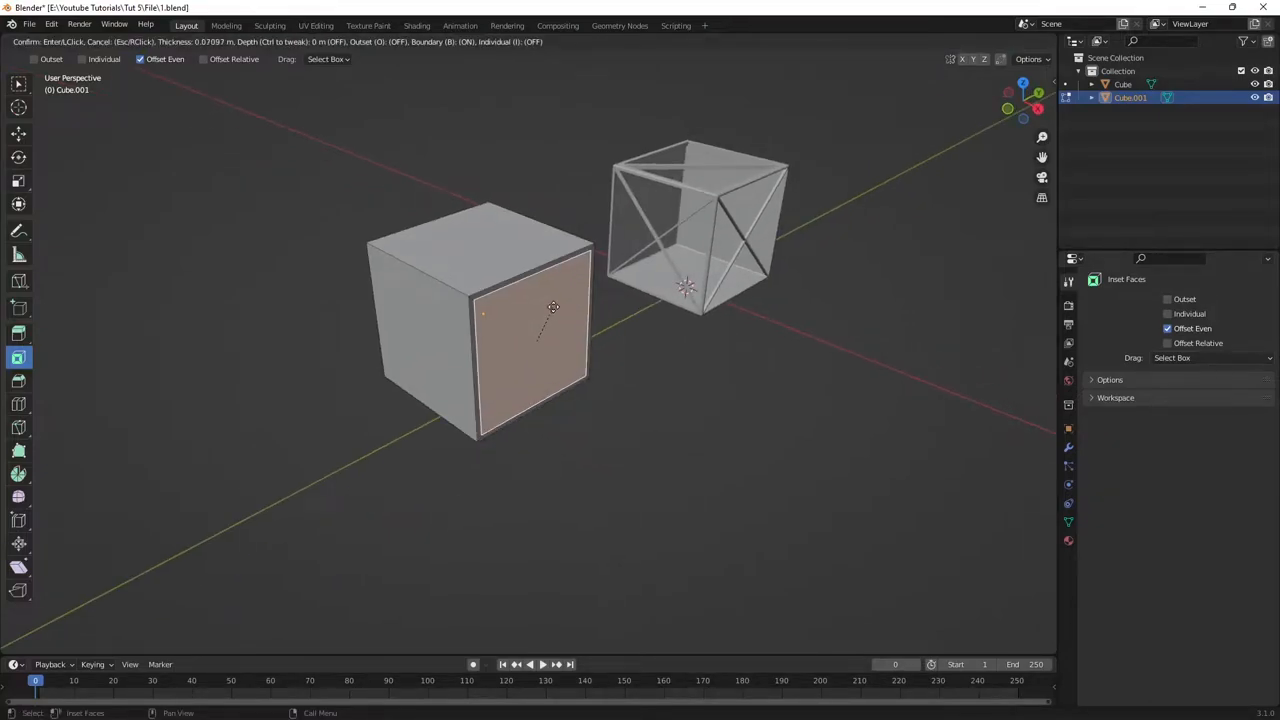
# - Confirm the per-face inset so every side carries its own framed inner panel
pyautogui.click(552, 306)
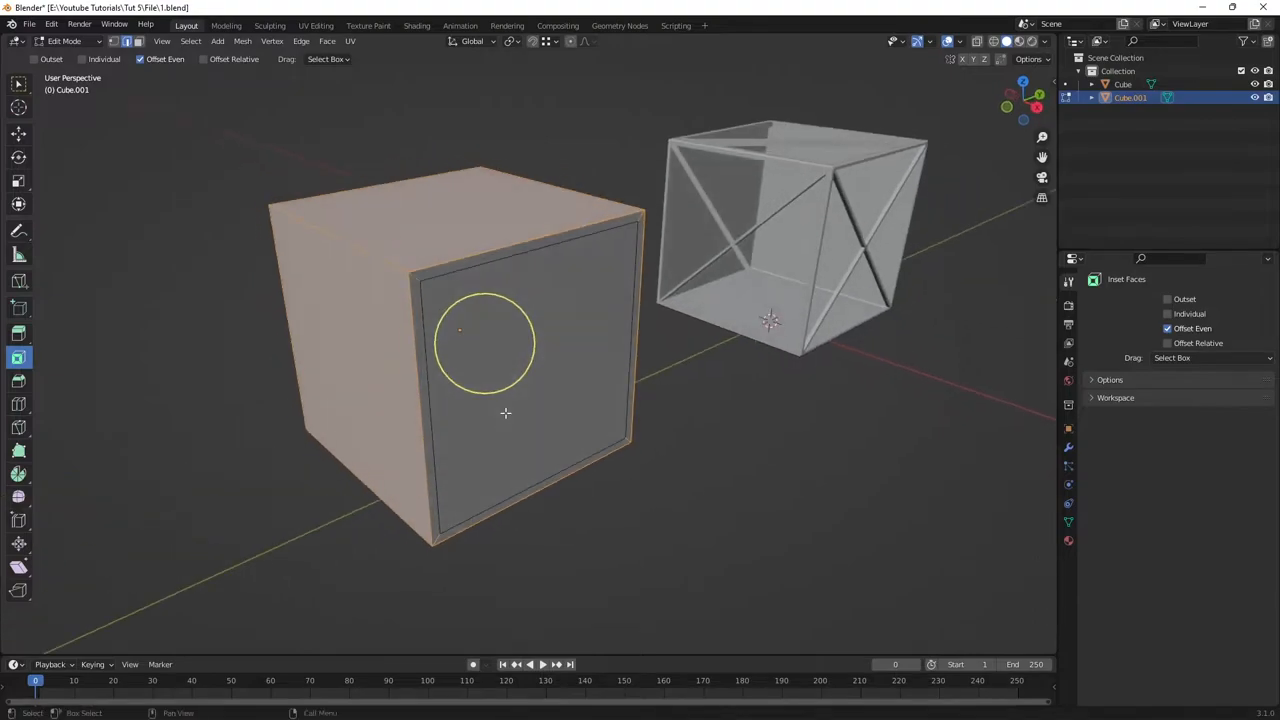
pyautogui.moveTo(528, 416)
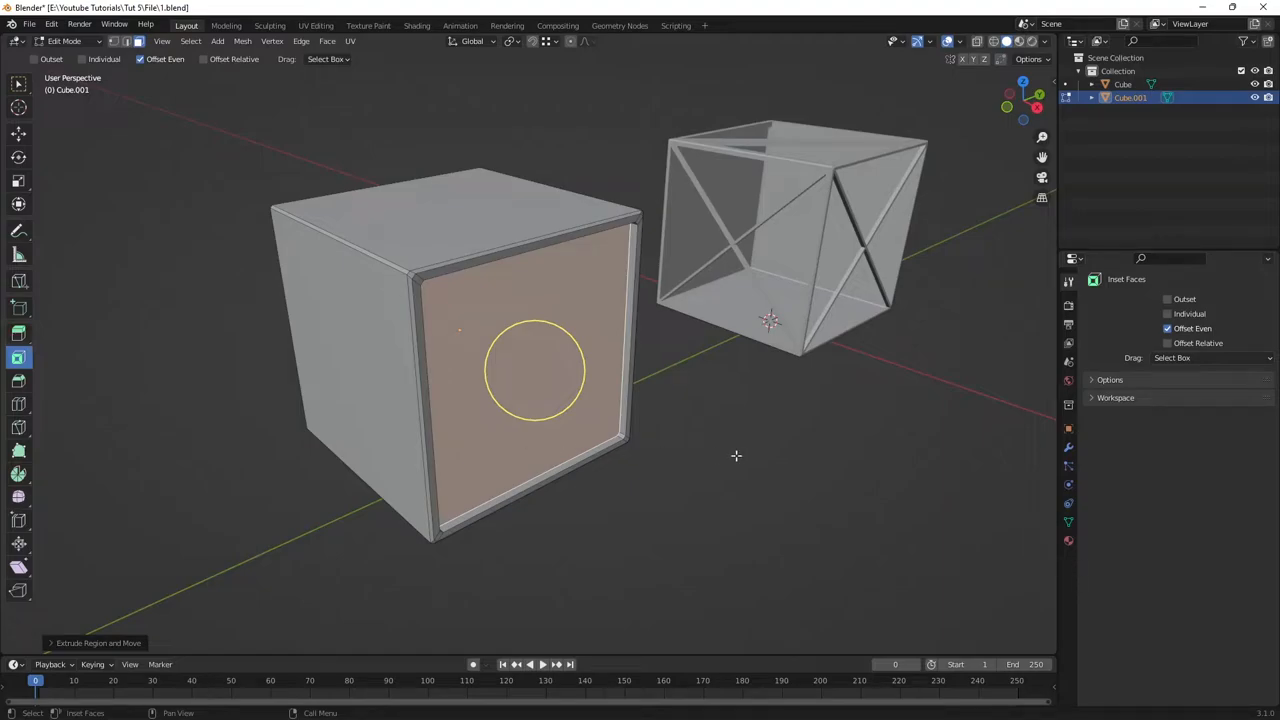
pyautogui.moveTo(668, 456)
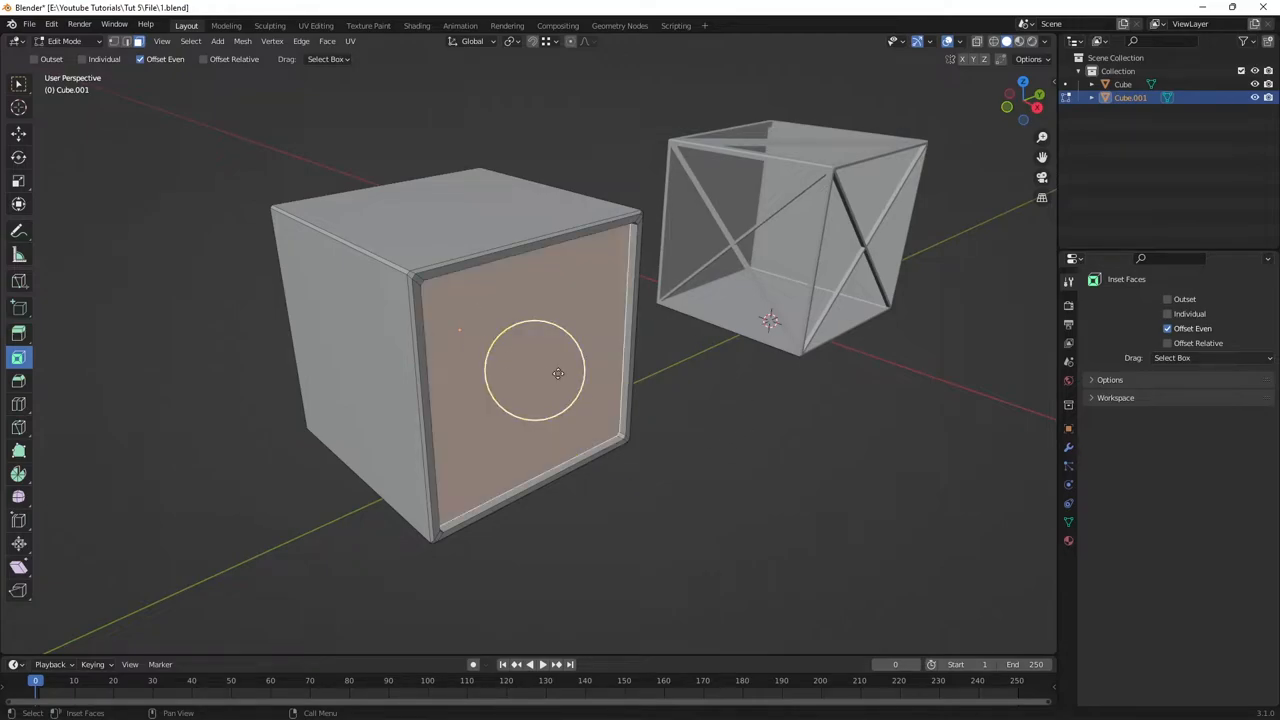
# - Delete the inner panels to open up the cube's framed faces
pyautogui.press('x')
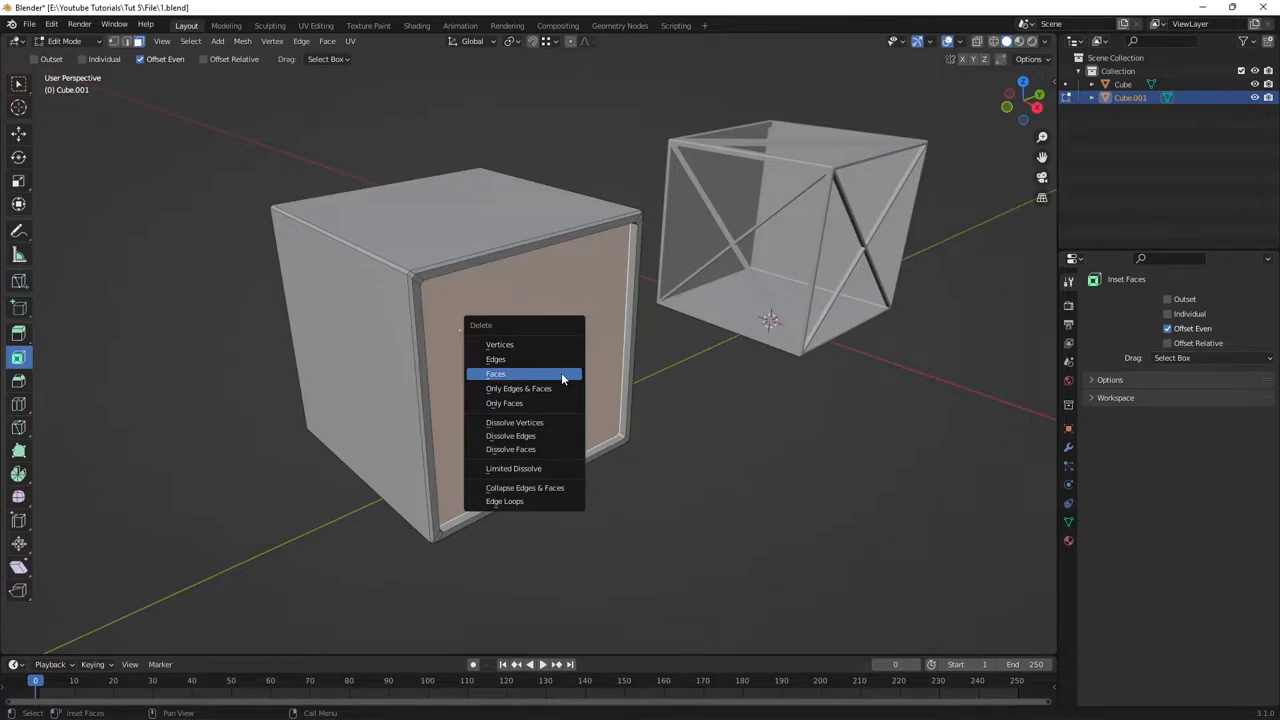
pyautogui.click(496, 374)
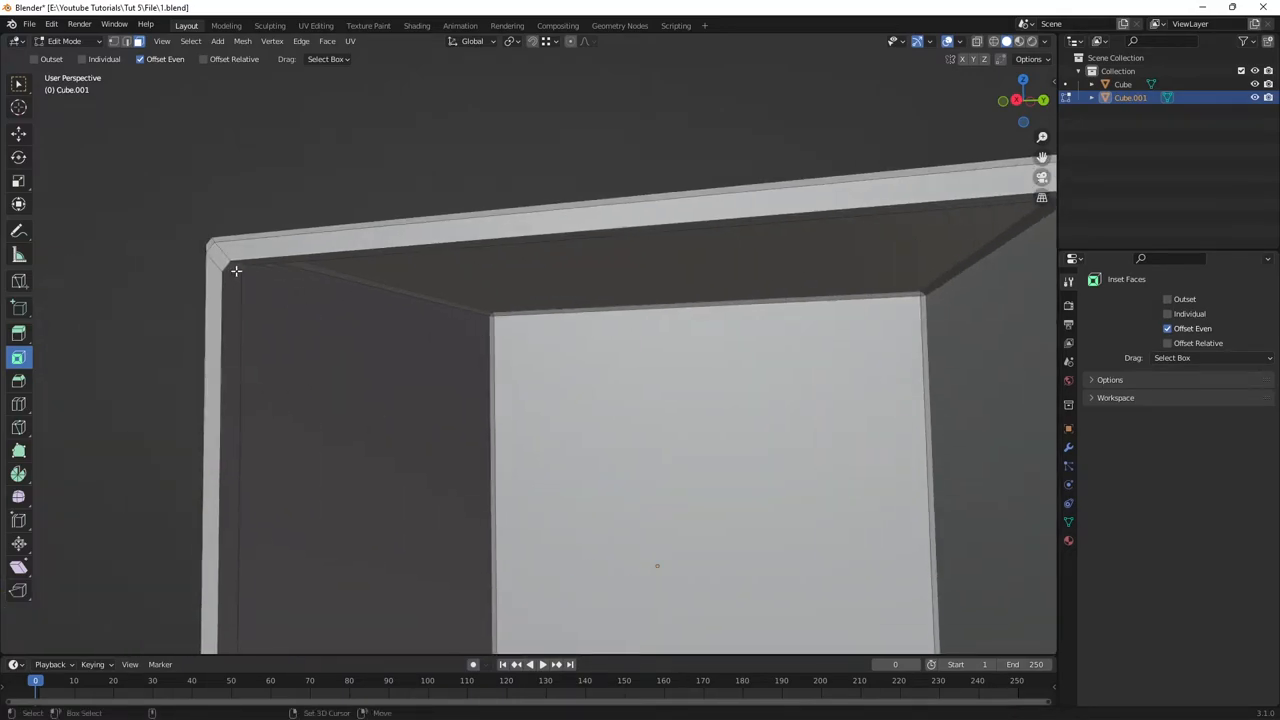
# - Bridge opposite corner faces into two crossing diagonal braces
pyautogui.rightClick(236, 272)
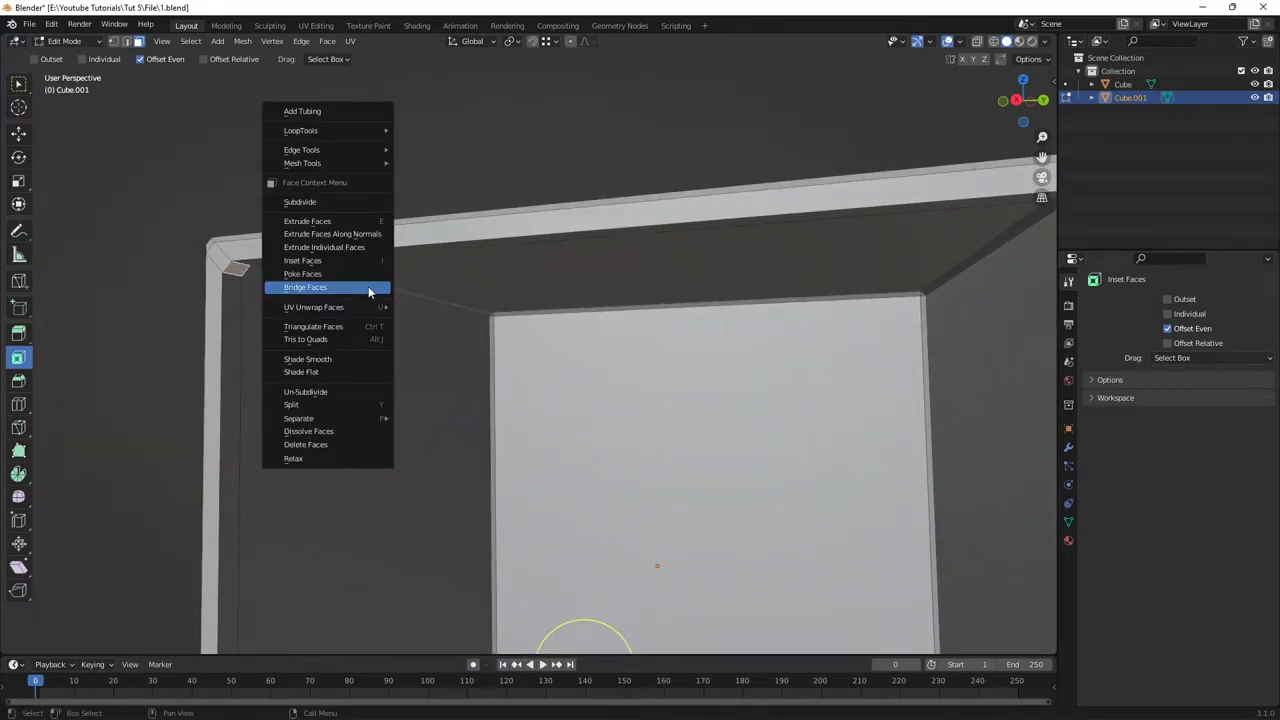
pyautogui.click(304, 288)
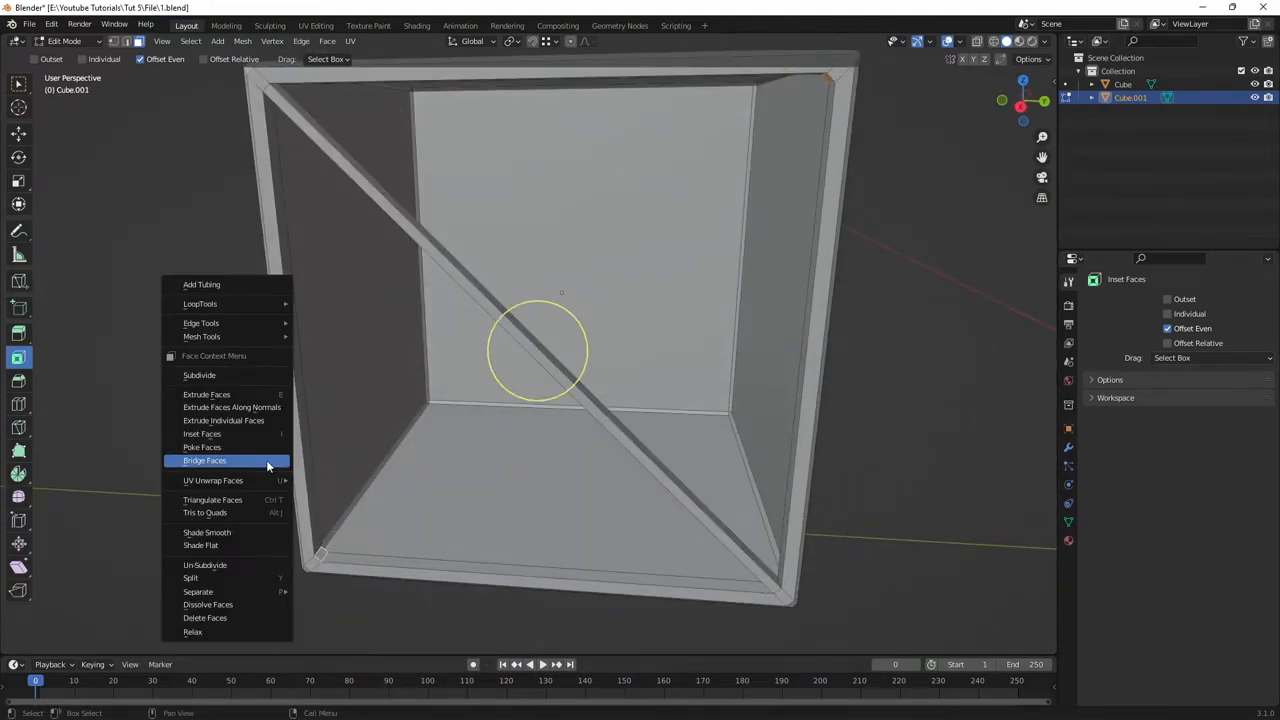
pyautogui.click(204, 460)
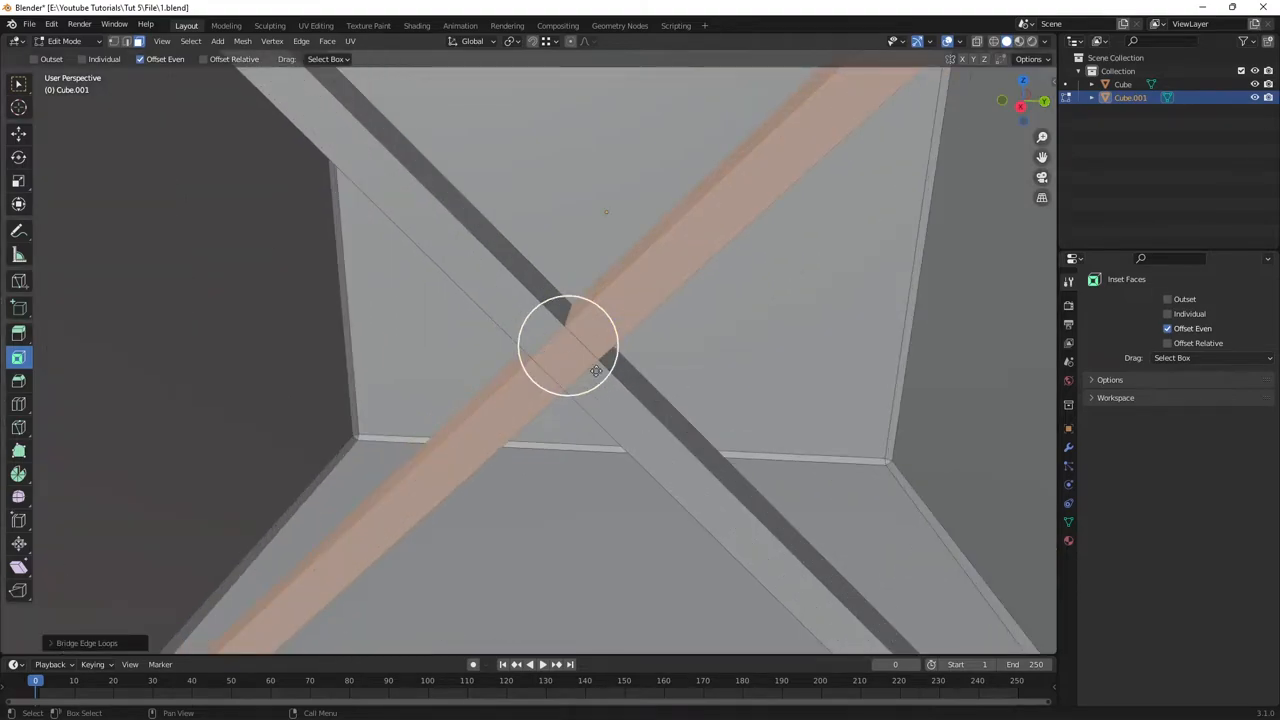
pyautogui.moveTo(564, 430)
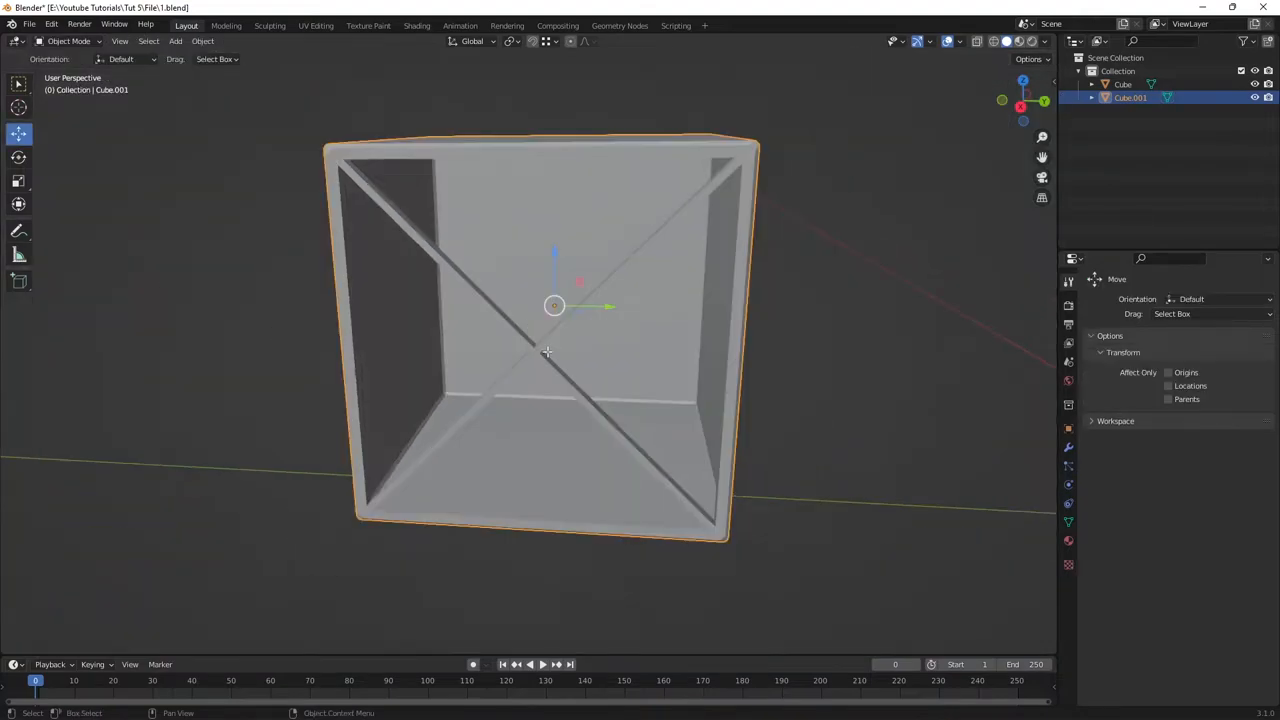
# - Remove part of one diagonal brace from the cube's mesh
pyautogui.press('Tab')
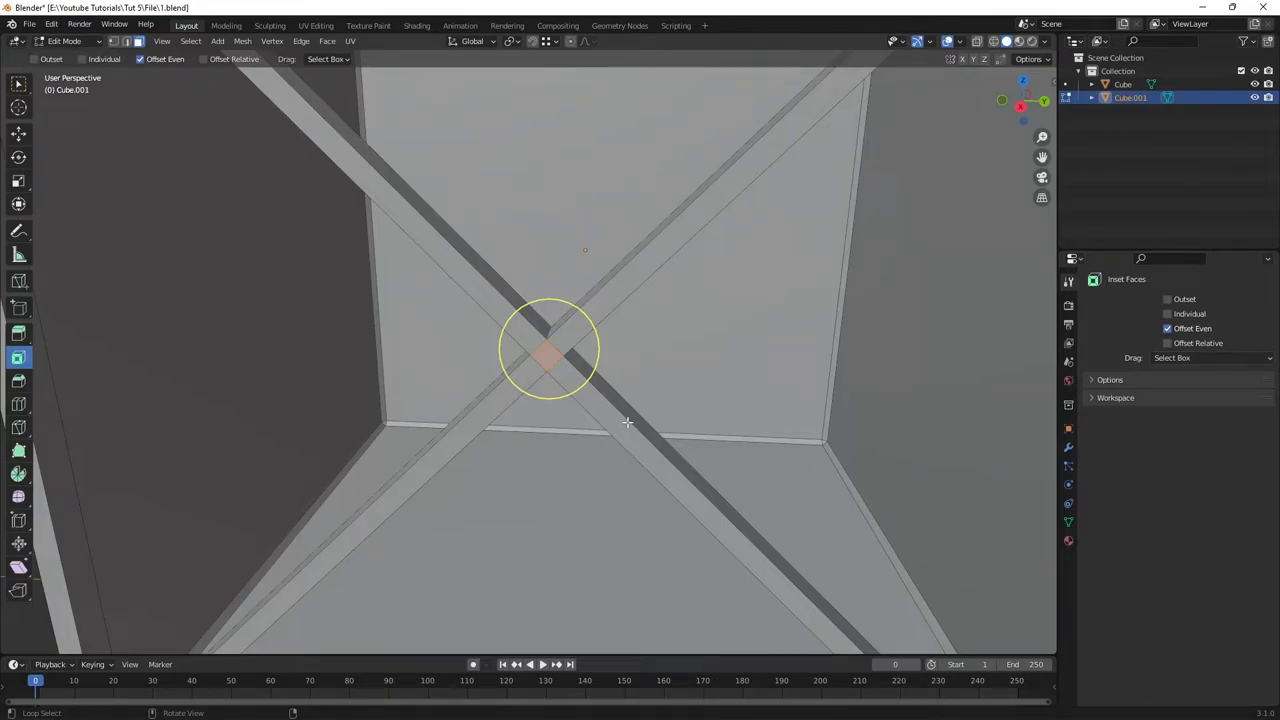
pyautogui.click(628, 422)
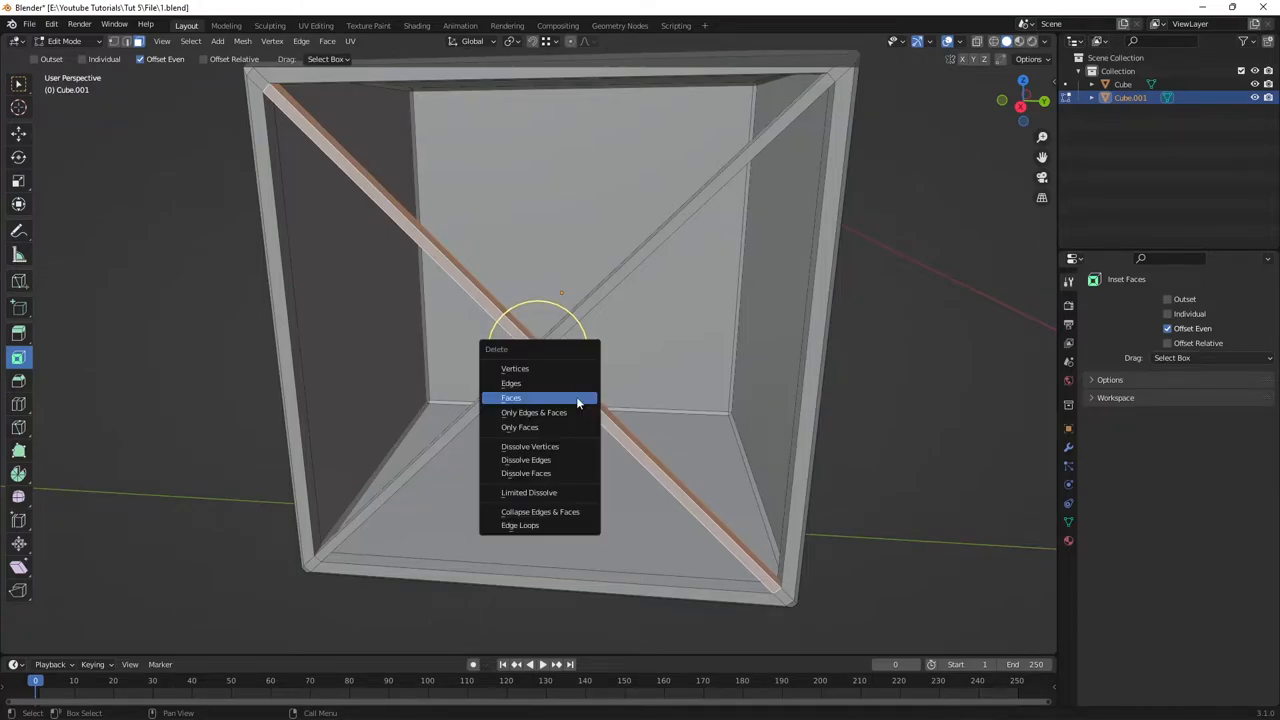
pyautogui.click(512, 396)
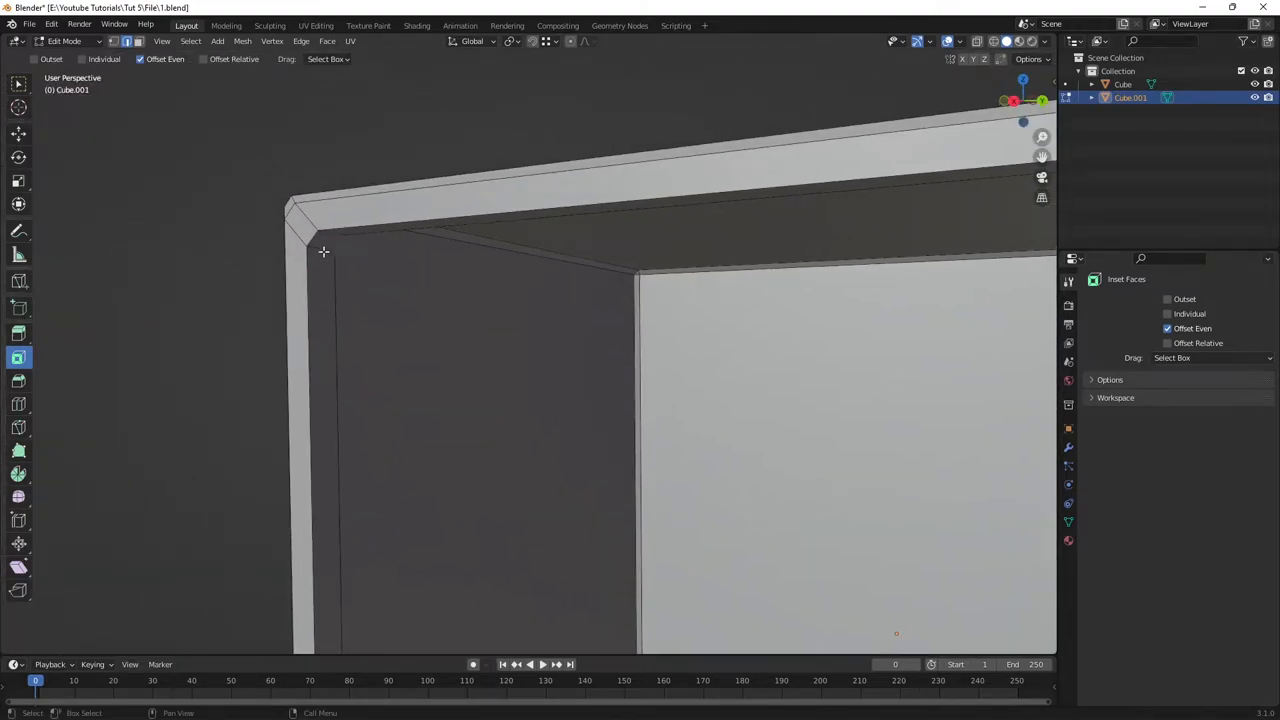
# - Bridge the frame's corner faces into a new diagonal brace and bring up face tools again
pyautogui.click(324, 240)
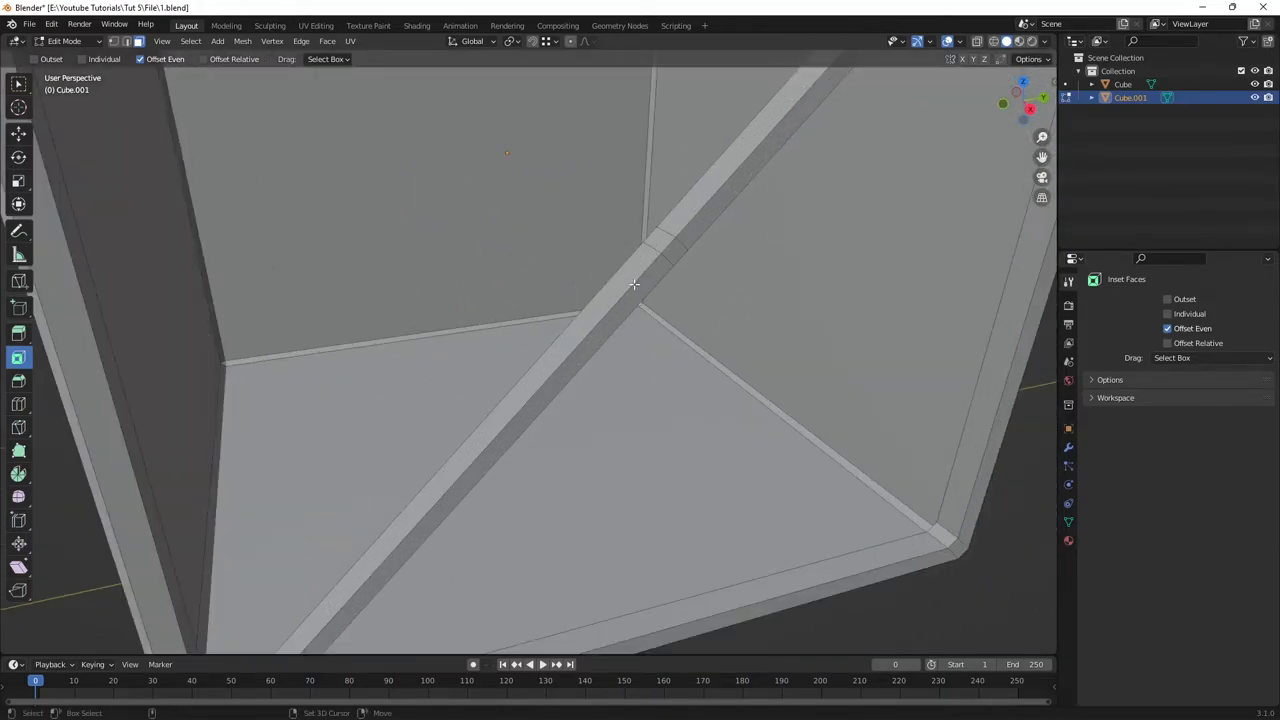
pyautogui.rightClick(632, 284)
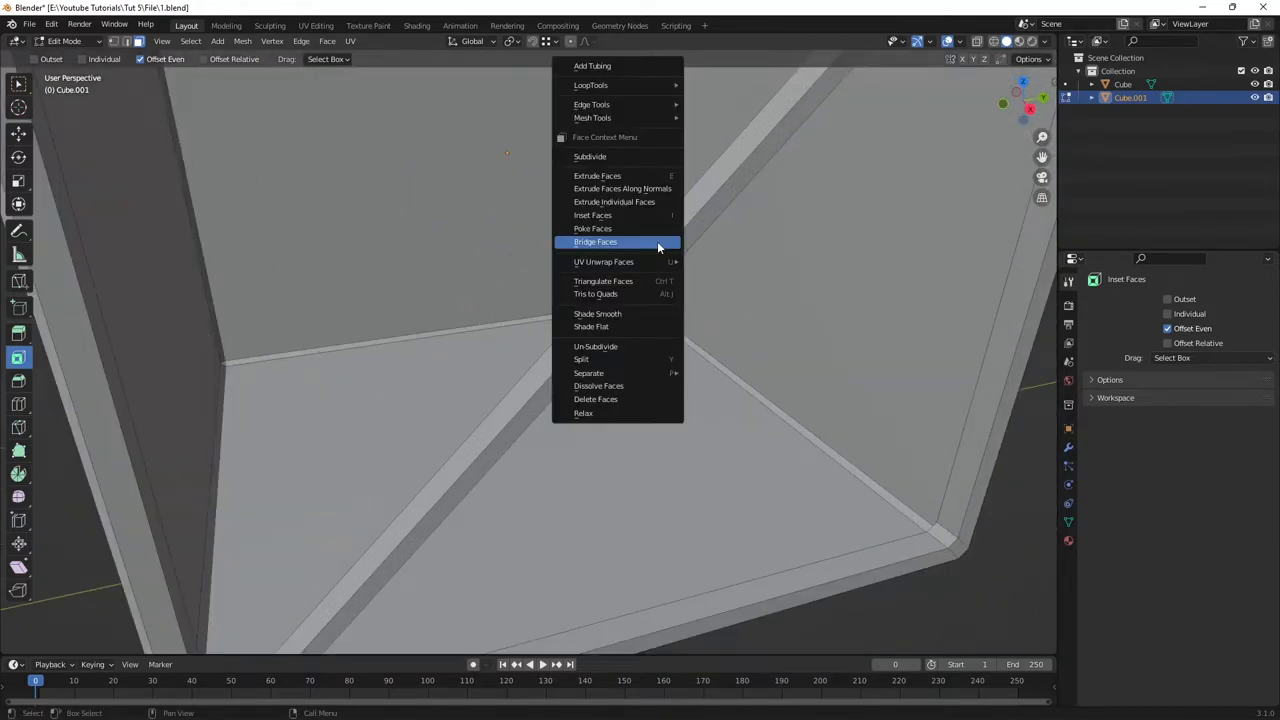
pyautogui.click(596, 240)
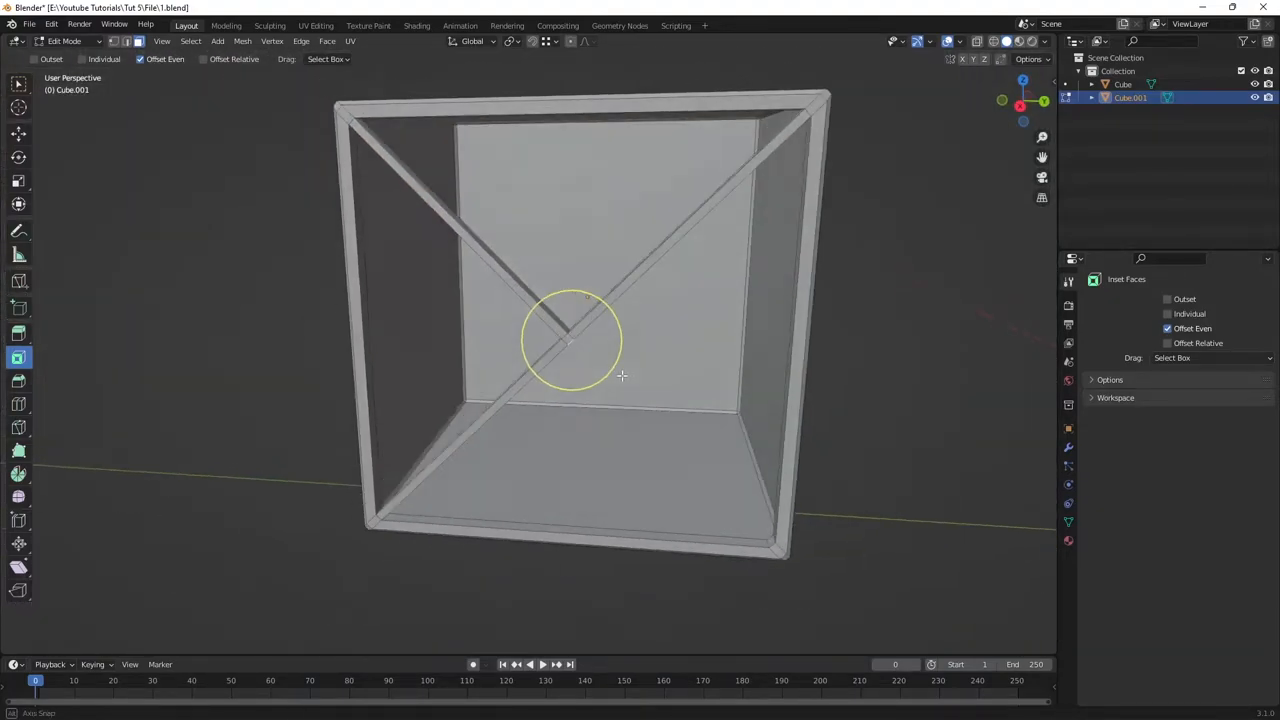
pyautogui.rightClick(620, 376)
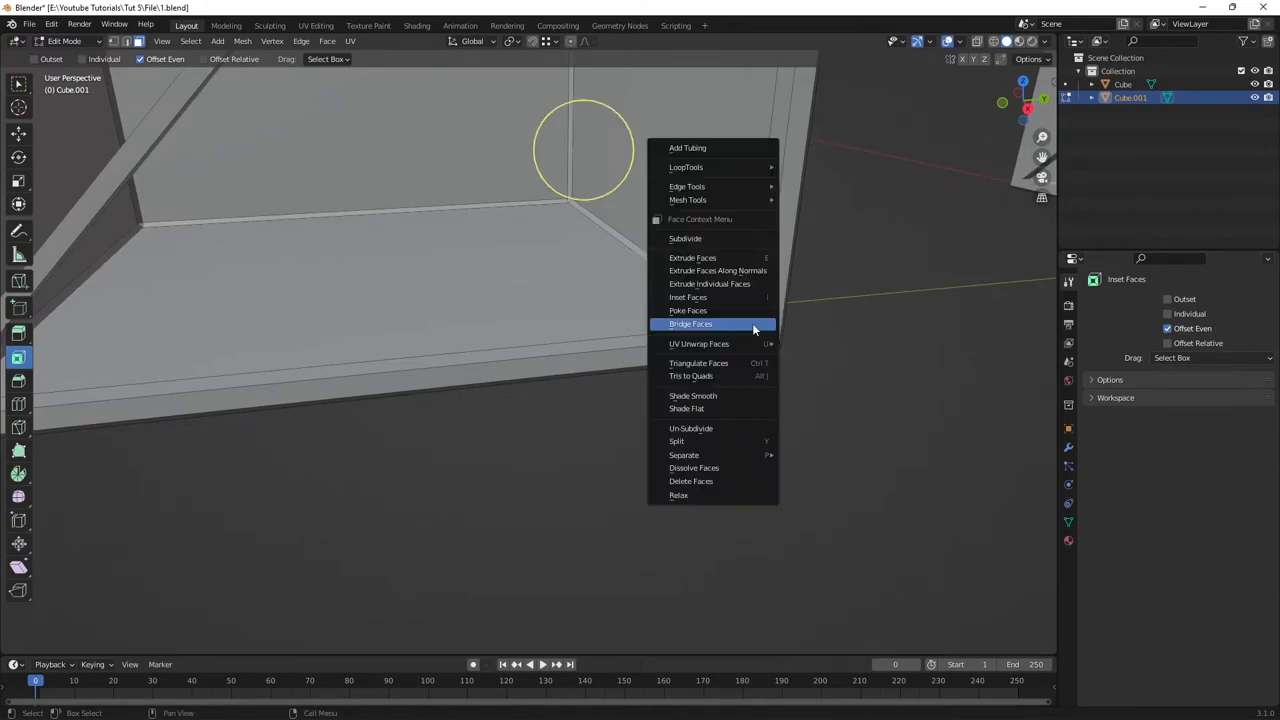
# - Bridge the selected inset faces through the cube into a diagonal strut
pyautogui.click(692, 324)
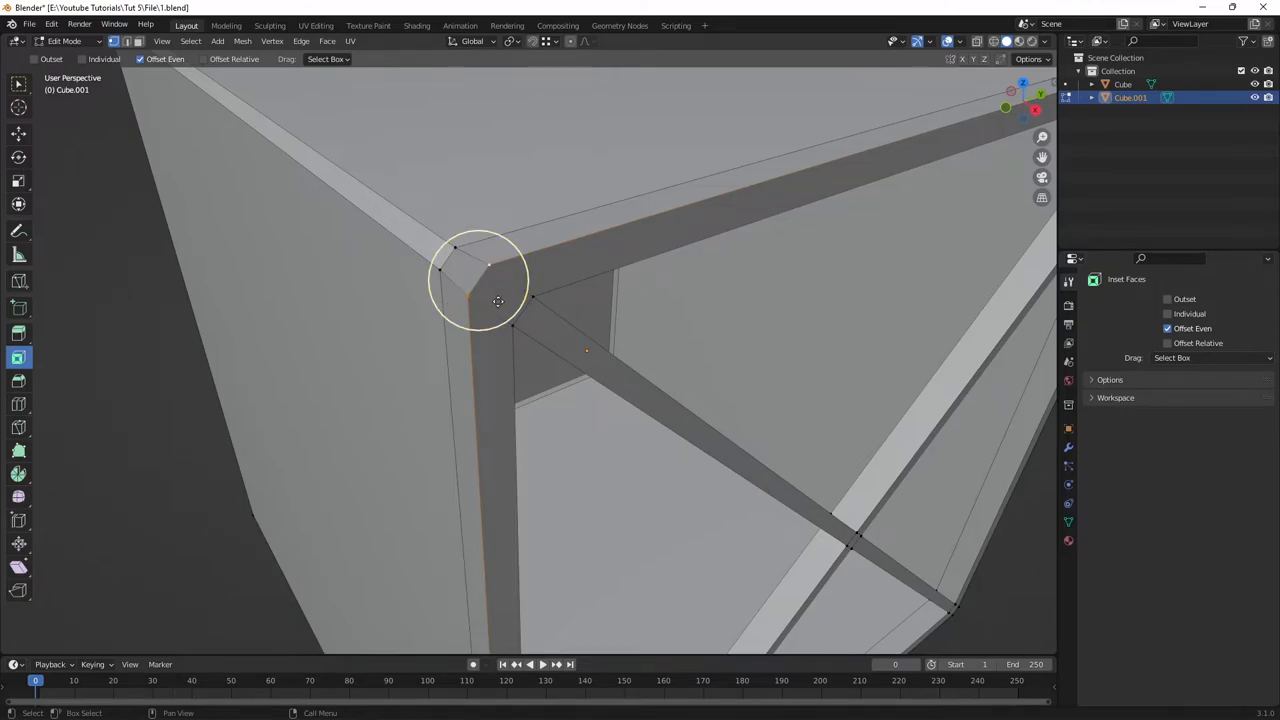
pyautogui.moveTo(540, 292)
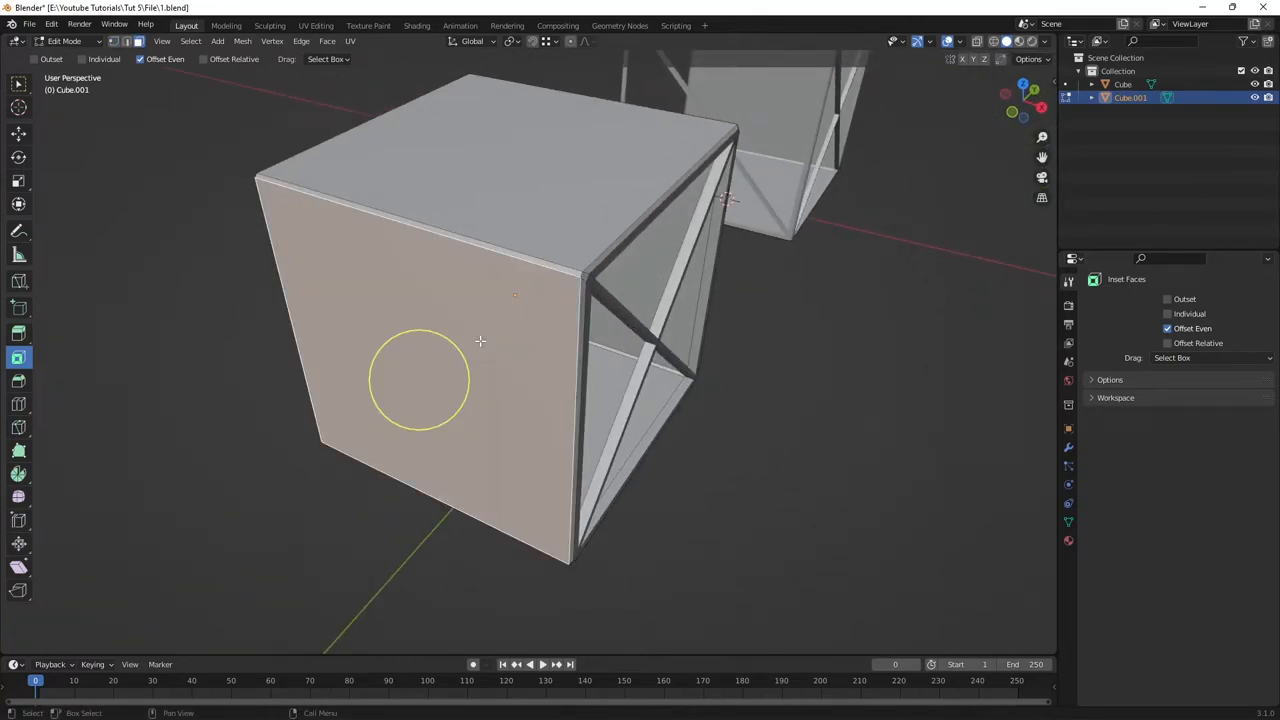
pyautogui.moveTo(472, 432)
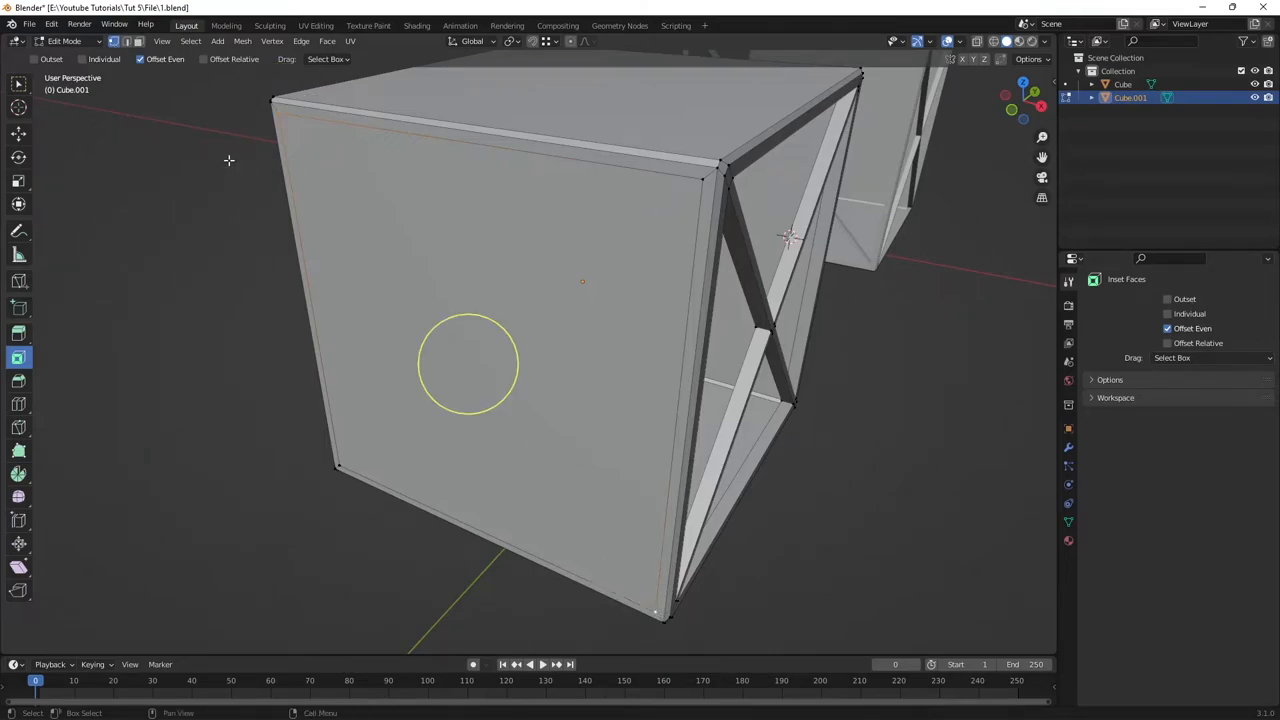
pyautogui.moveTo(336, 156)
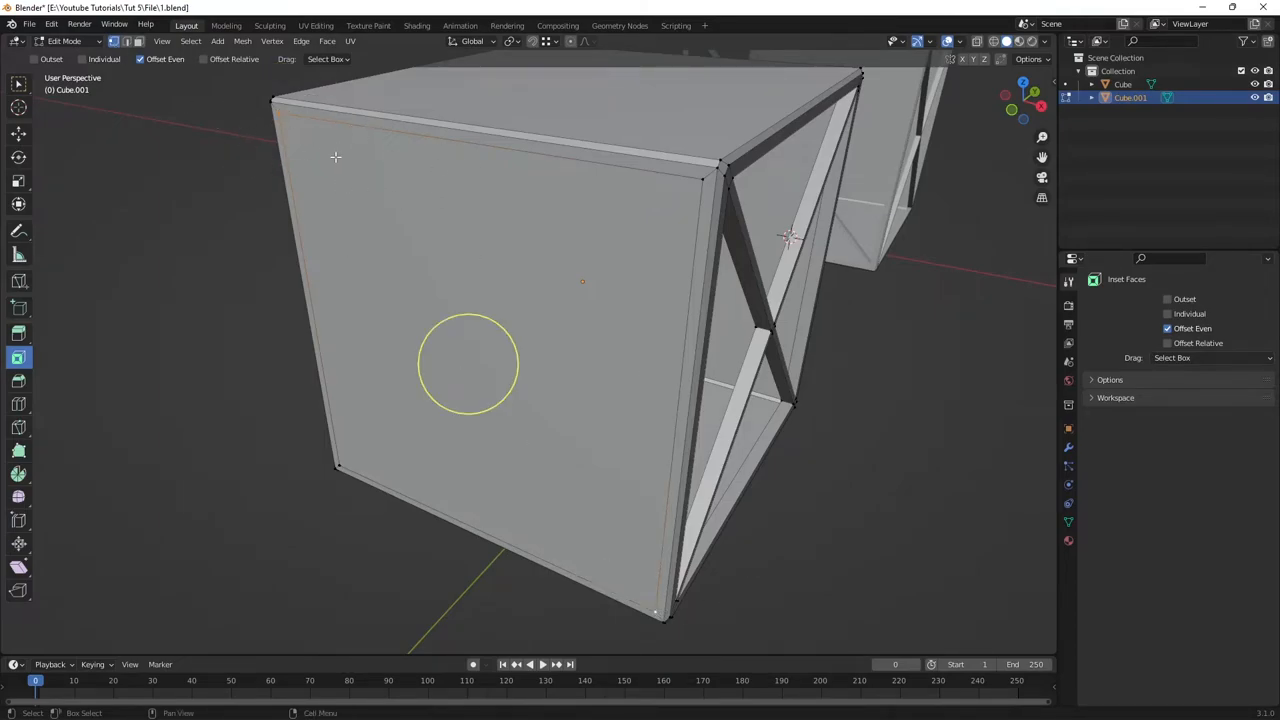
pyautogui.moveTo(376, 210)
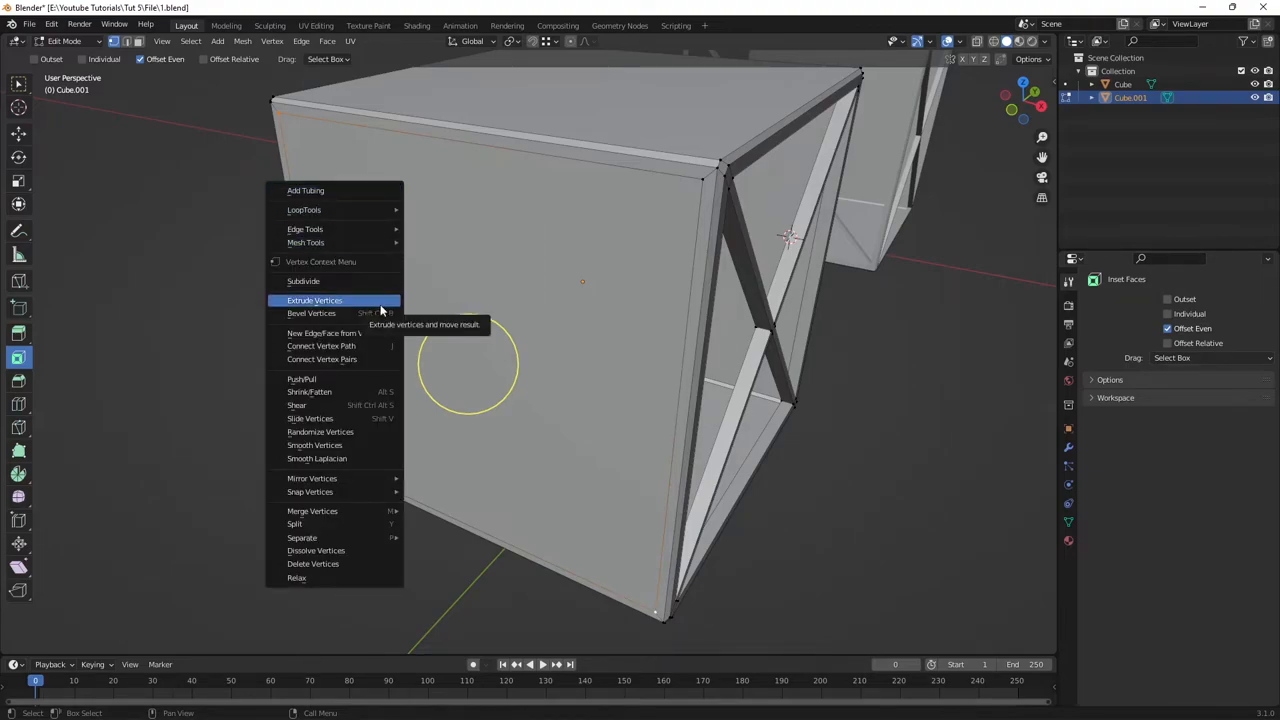
pyautogui.moveTo(324, 380)
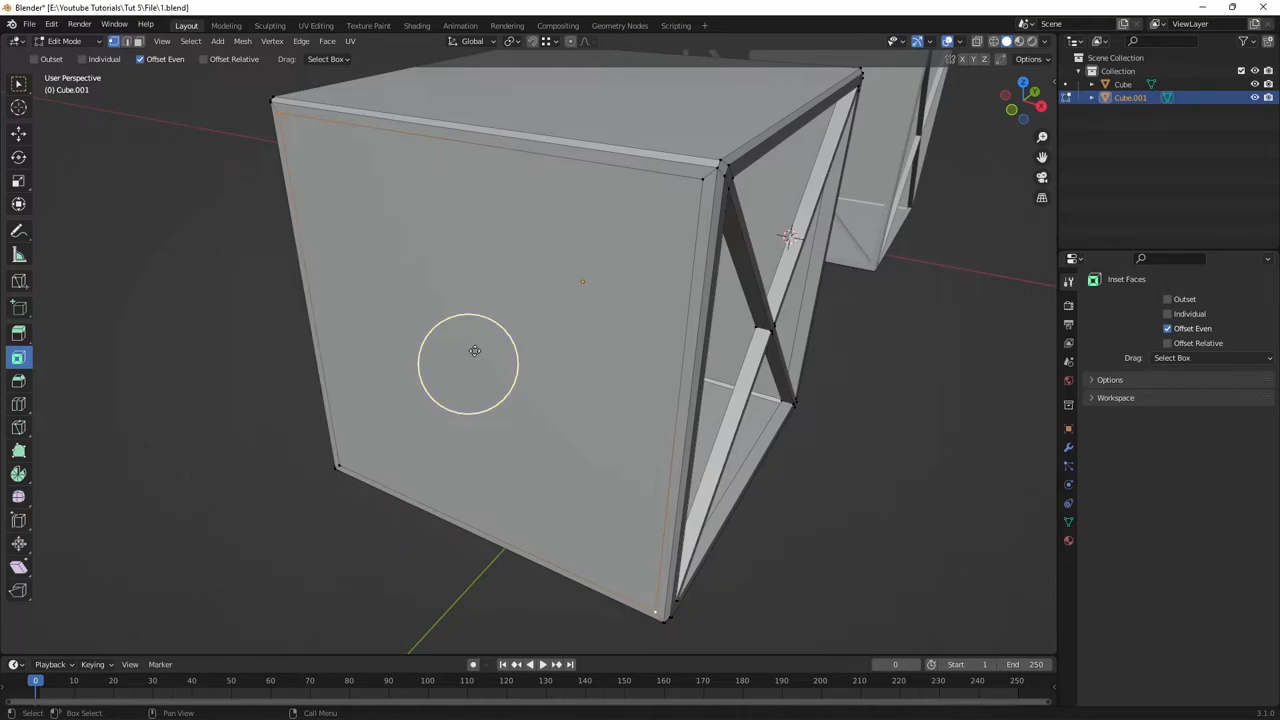
pyautogui.moveTo(444, 316)
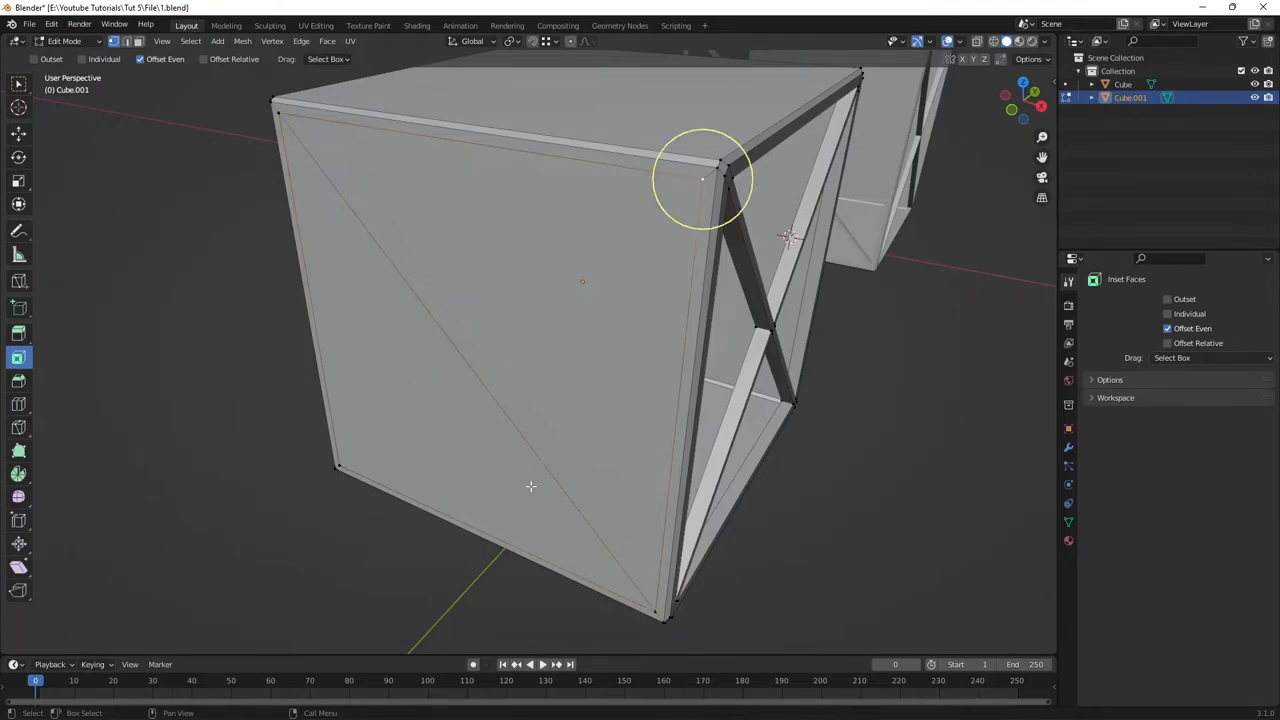
pyautogui.moveTo(18, 428)
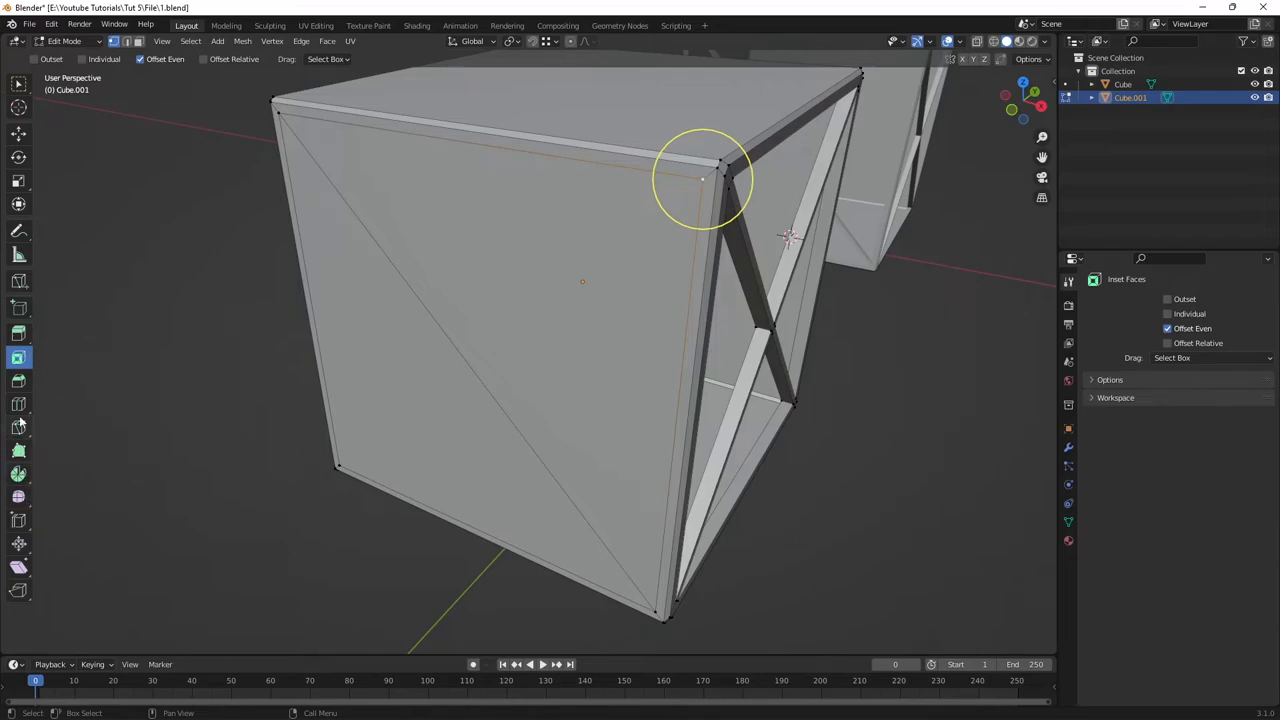
pyautogui.moveTo(18, 356)
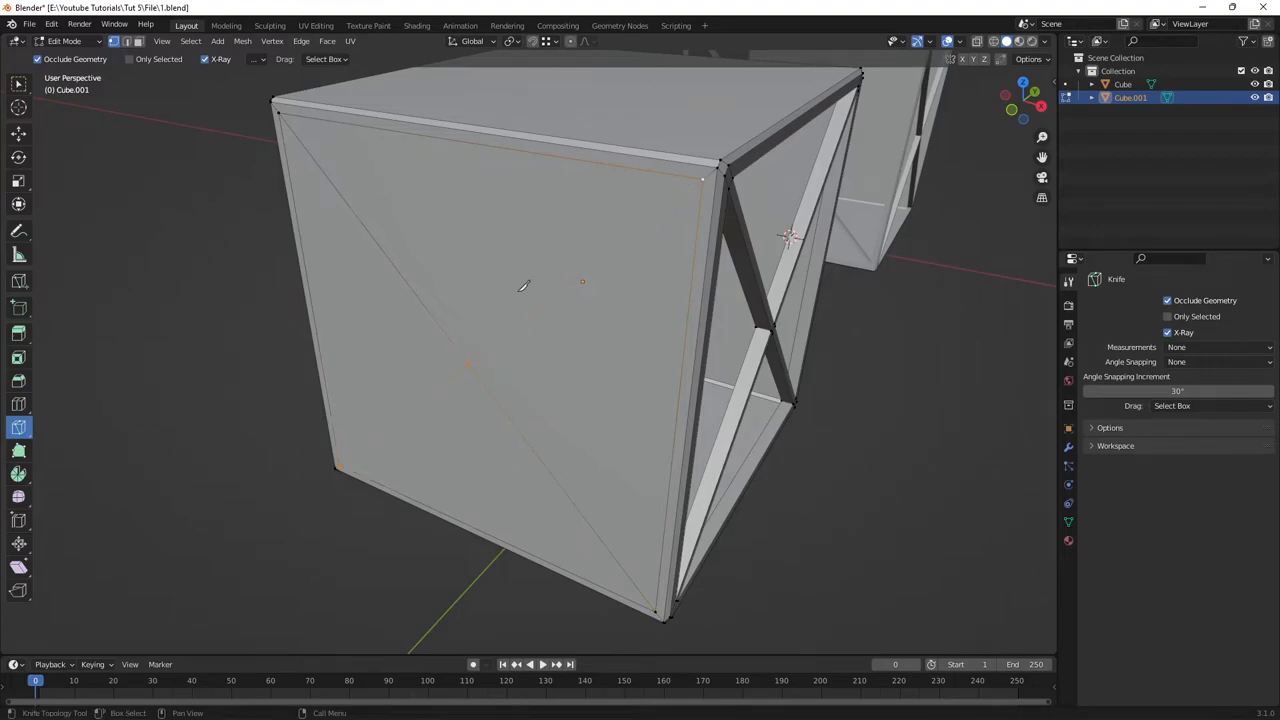
# - Knife-cut the front face corner to corner into triangular panels
pyautogui.click(18, 84)
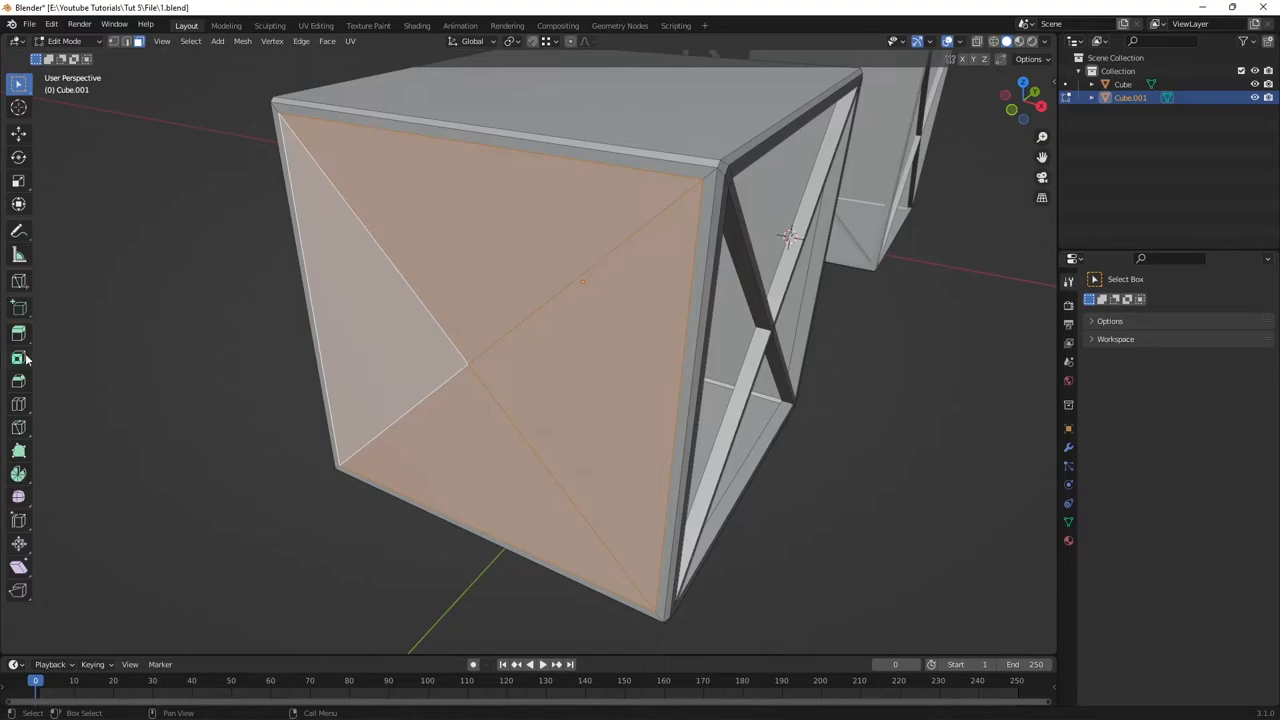
# - Inset the four front triangles individually so each gets its own thin frame
pyautogui.click(18, 356)
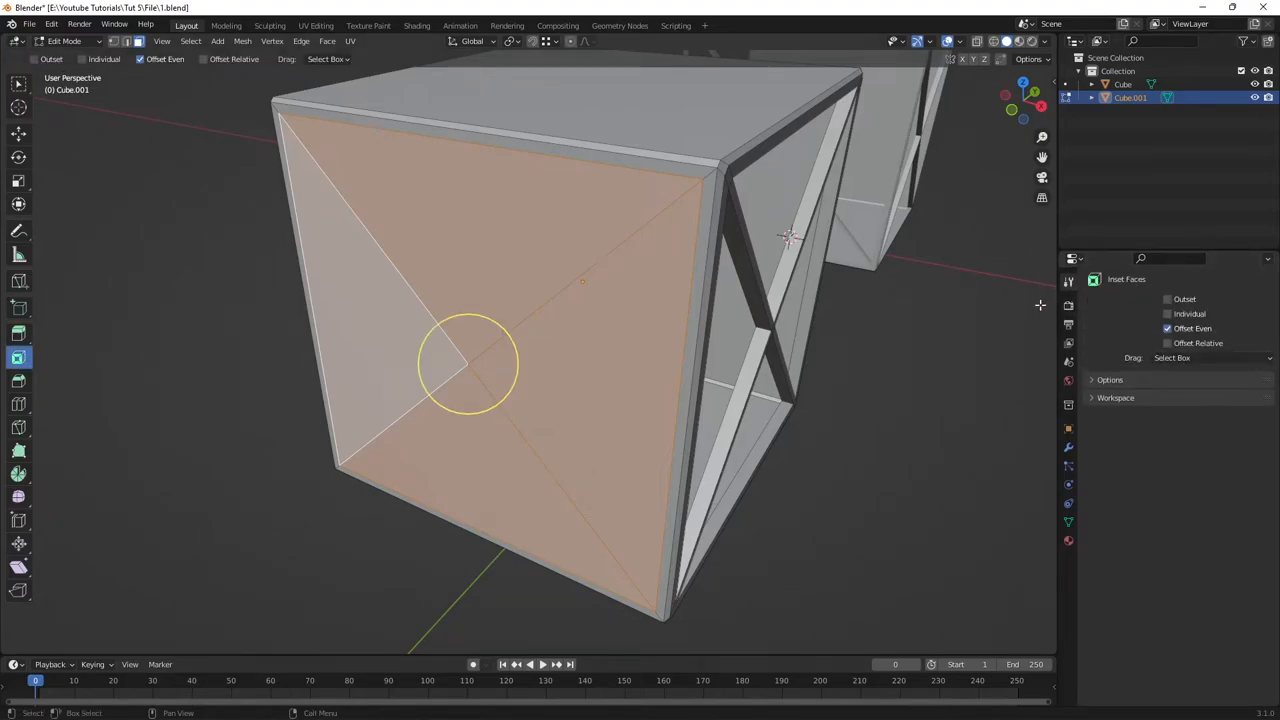
pyautogui.moveTo(1168, 316)
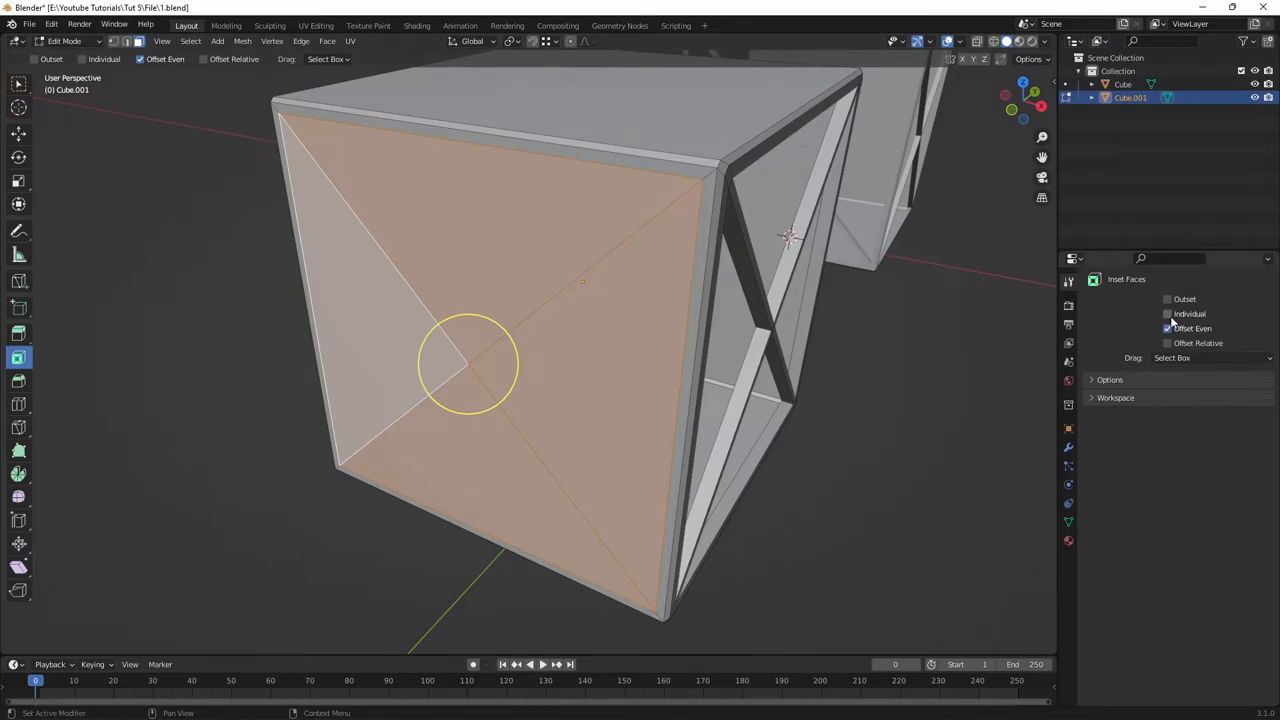
pyautogui.click(1168, 312)
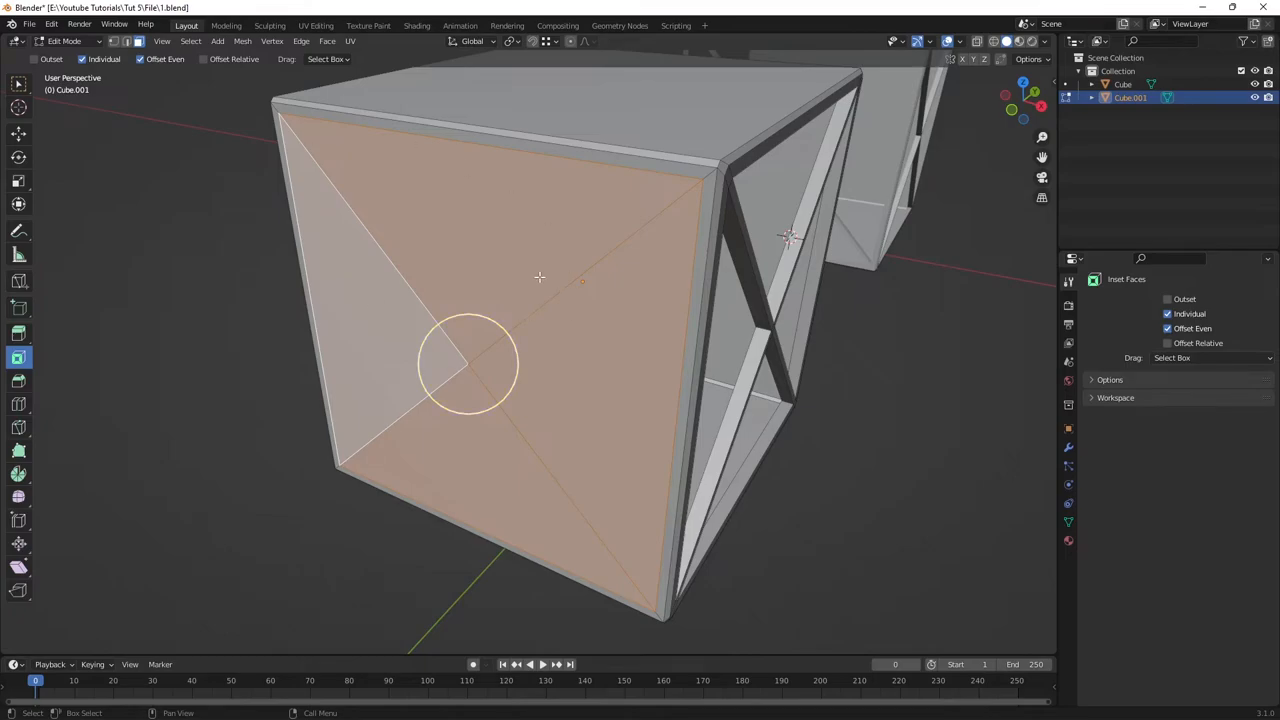
pyautogui.moveTo(492, 322)
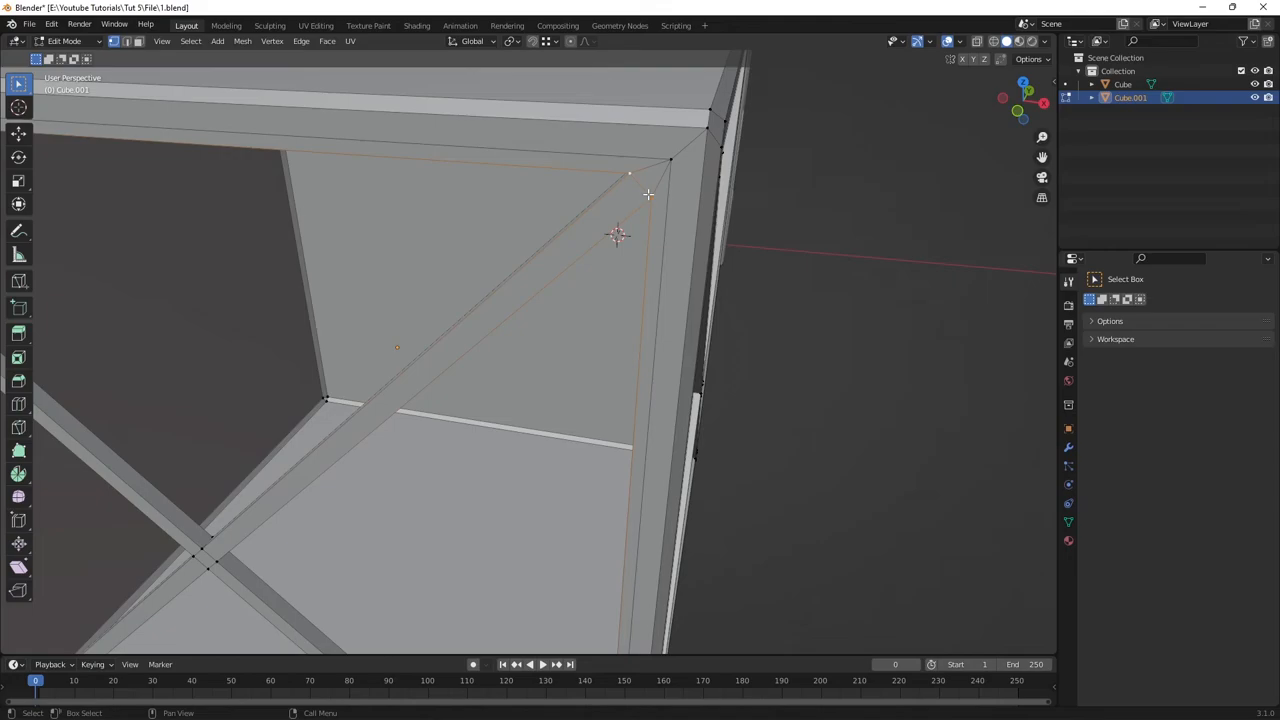
pyautogui.moveTo(692, 186)
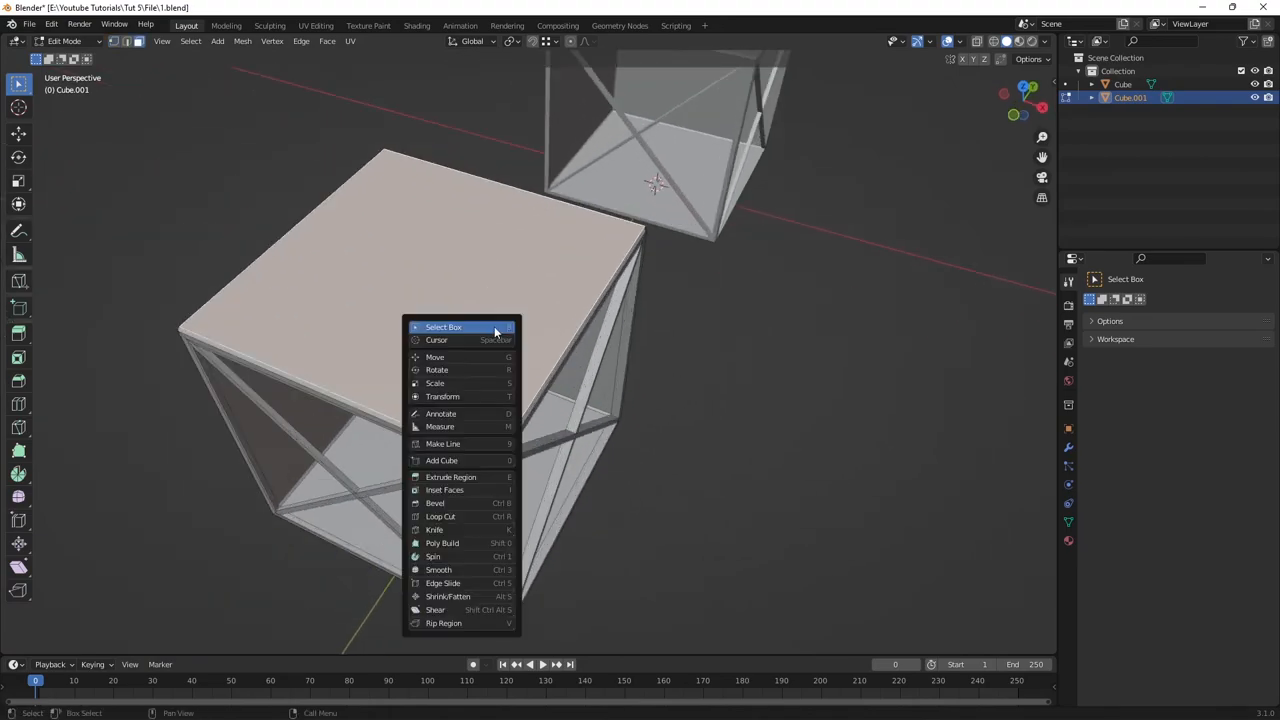
# - Return to plain selection and leave Edit Mode to view both finished truss cubes
pyautogui.click(444, 490)
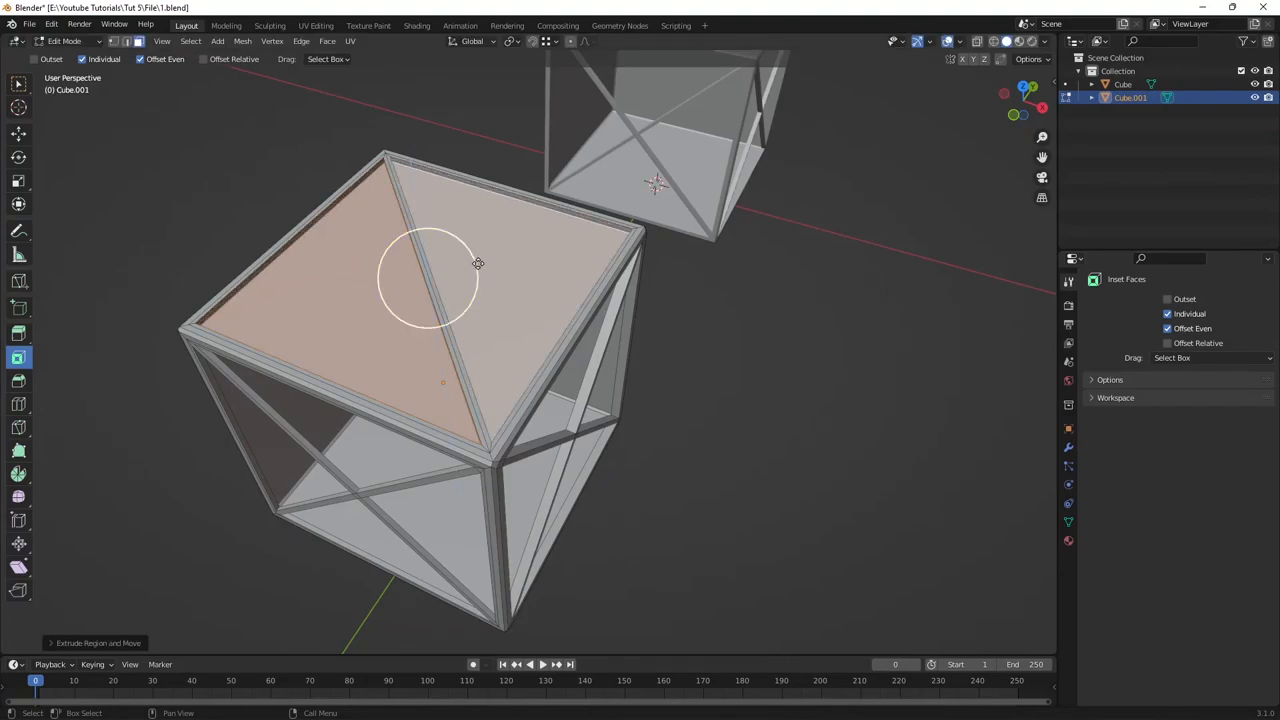
pyautogui.press('Tab')
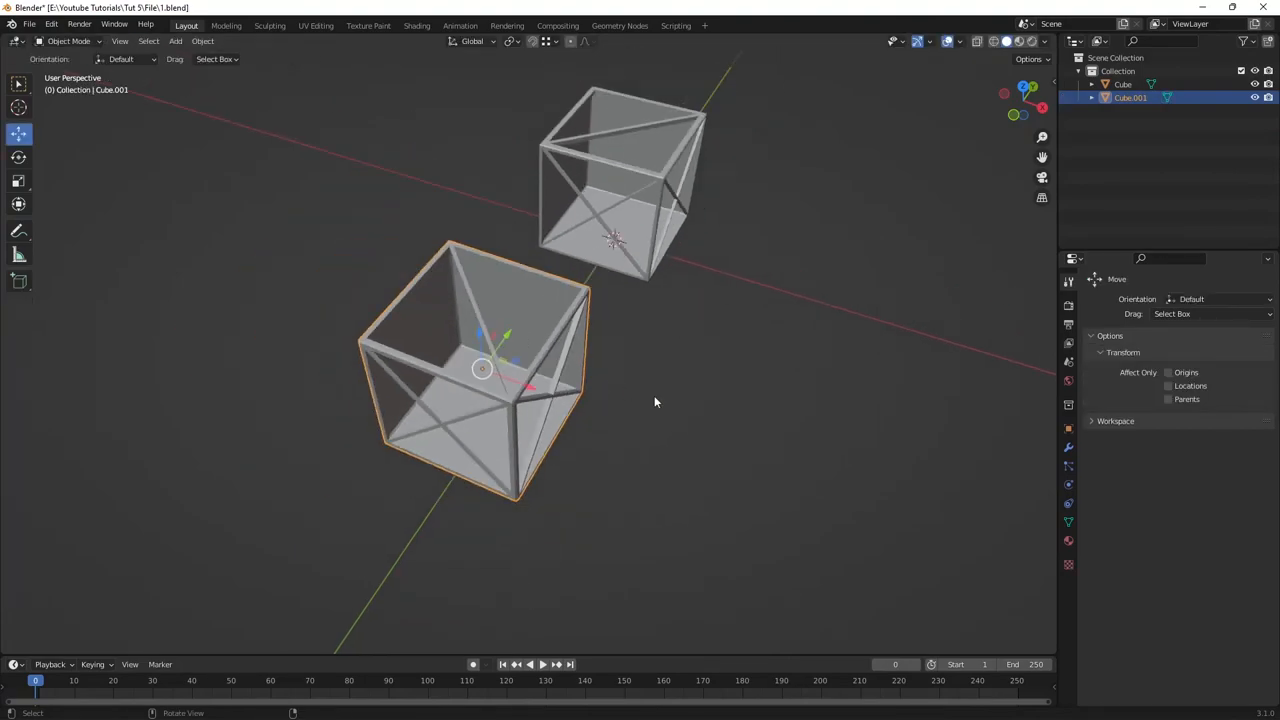